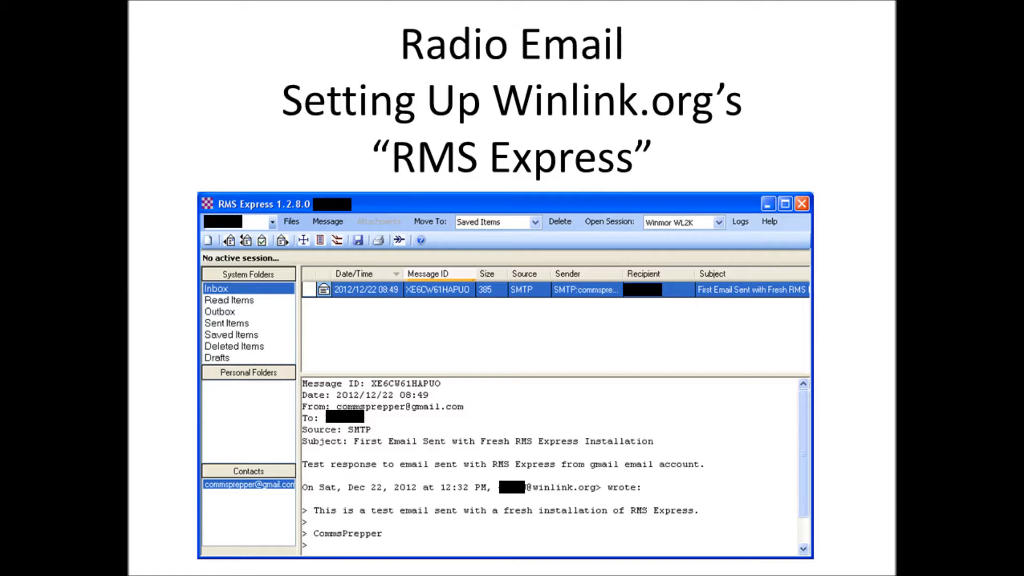
Step: Advance past the title slide to the Winlink site's Software > User Software slide
{"action": "left_click", "coordinate": [589, 240]}
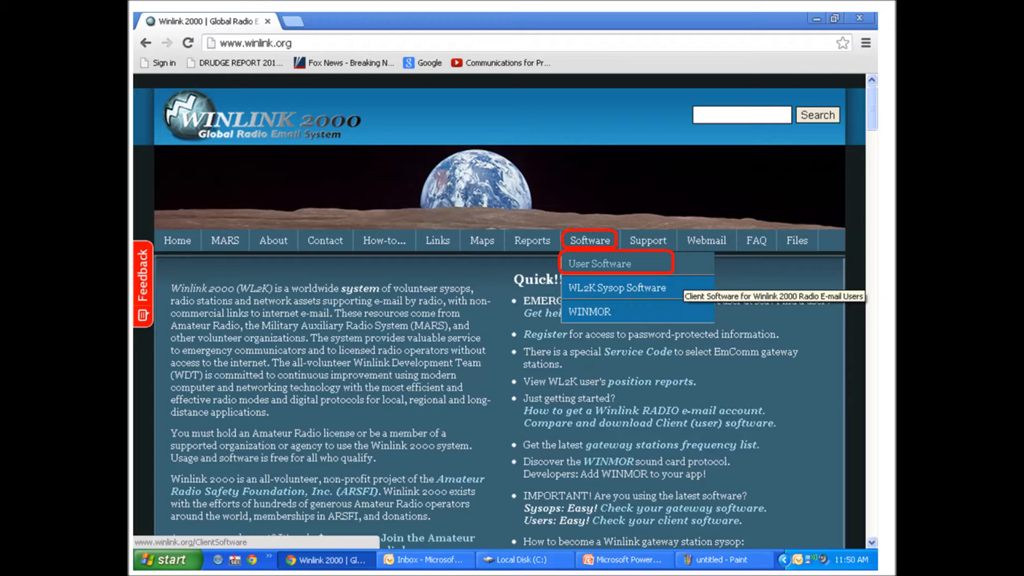
Step: Advance through the Client Software slide to the FTP index marking the RMS Express 1.2.8.0 setup zip
{"action": "left_click", "coordinate": [598, 264]}
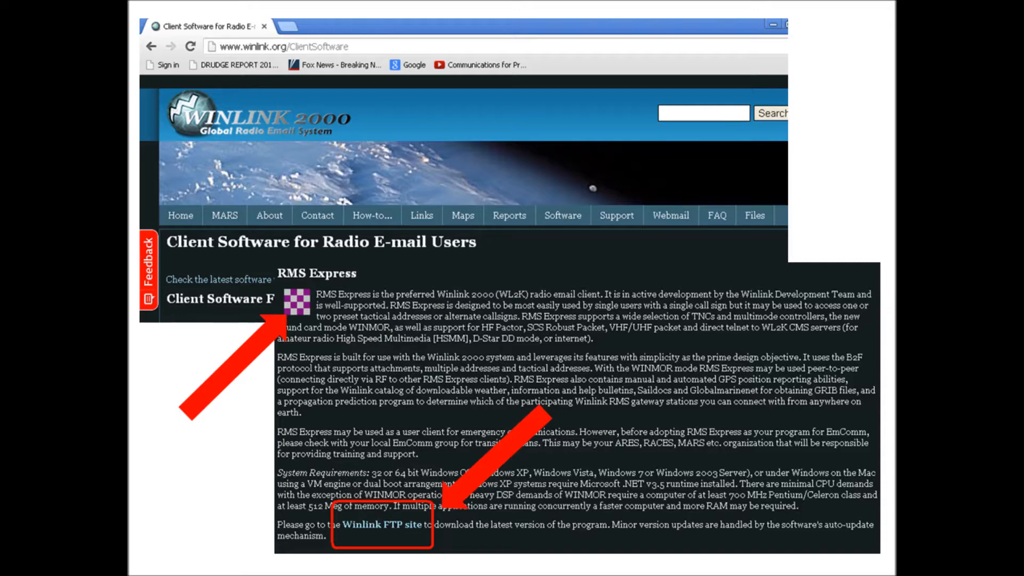
{"action": "left_click", "coordinate": [381, 522]}
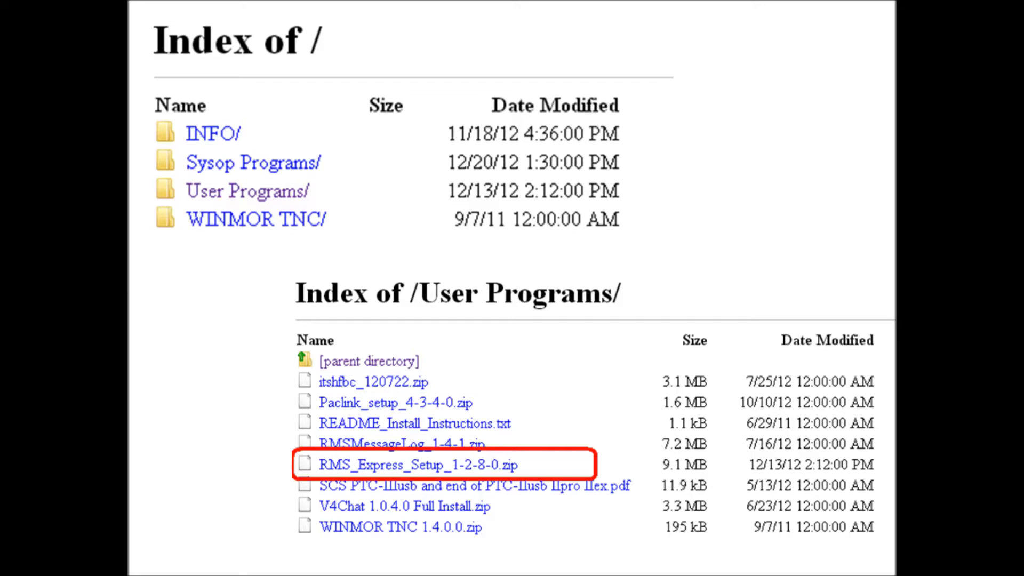
{"action": "left_click", "coordinate": [416, 464]}
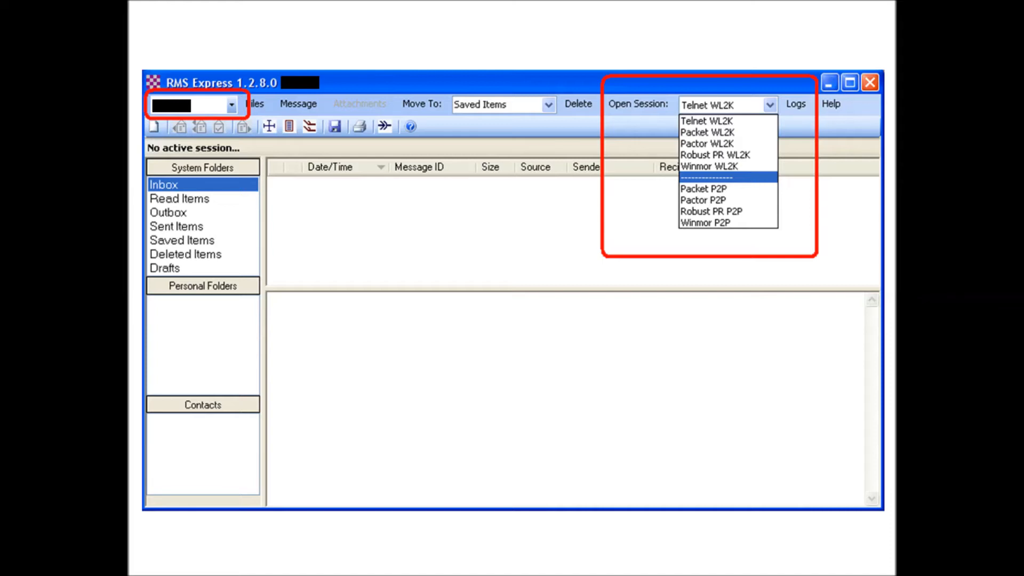
{"action": "left_click", "coordinate": [704, 121]}
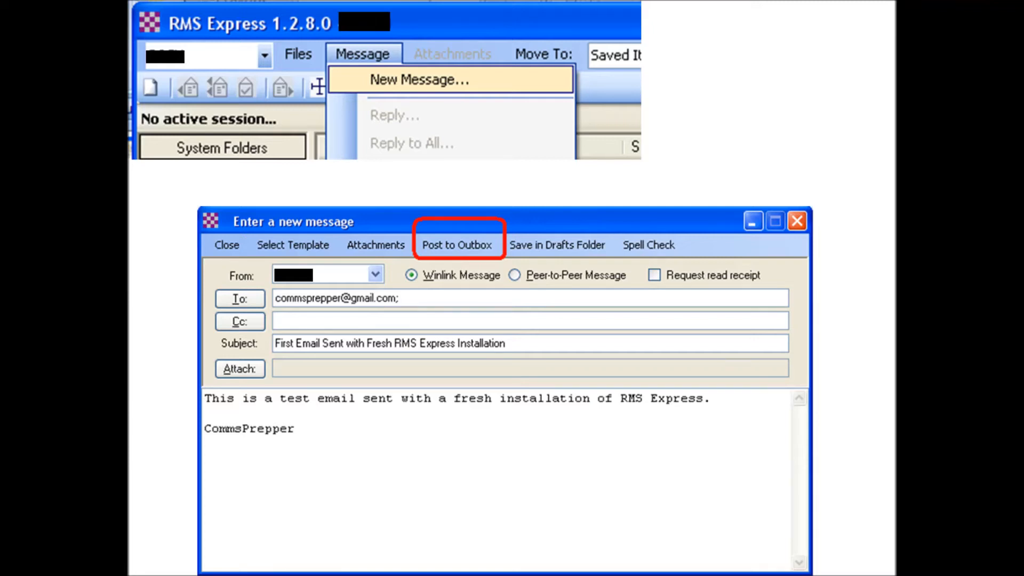
{"action": "left_click", "coordinate": [457, 245]}
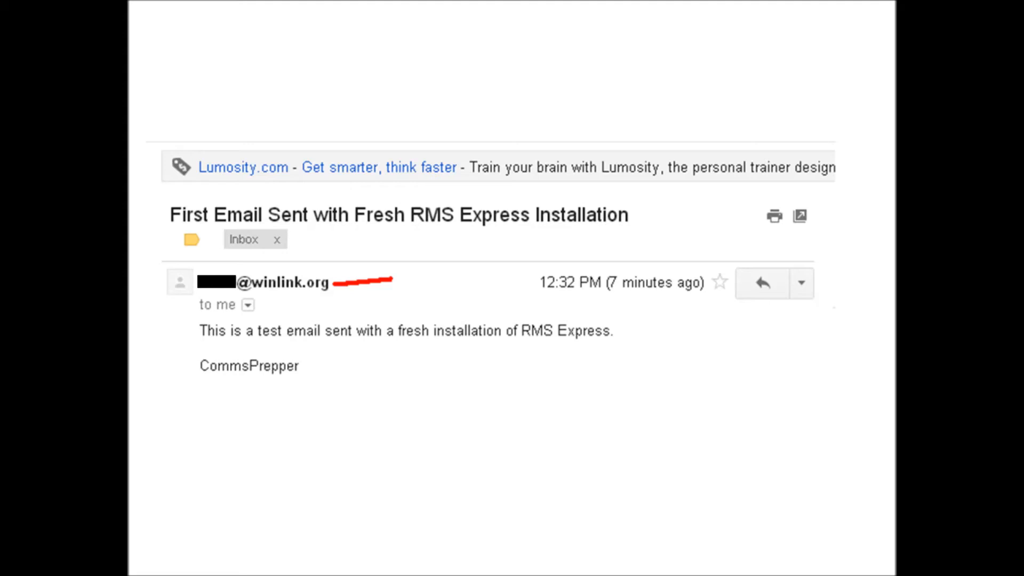
Step: Advance to the Gmail reply slide with //WL2K added to the subject
{"action": "left_click", "coordinate": [760, 282]}
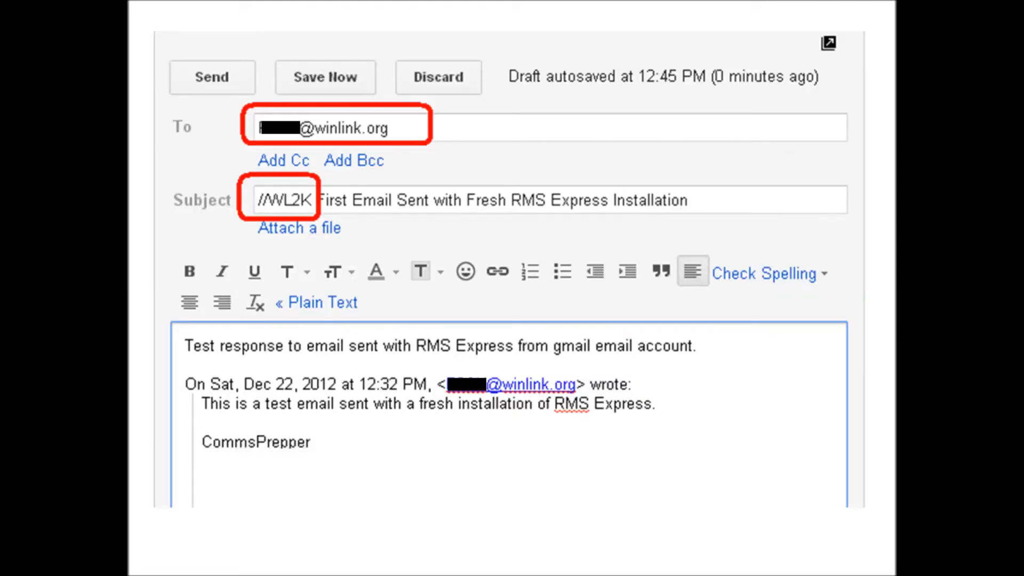